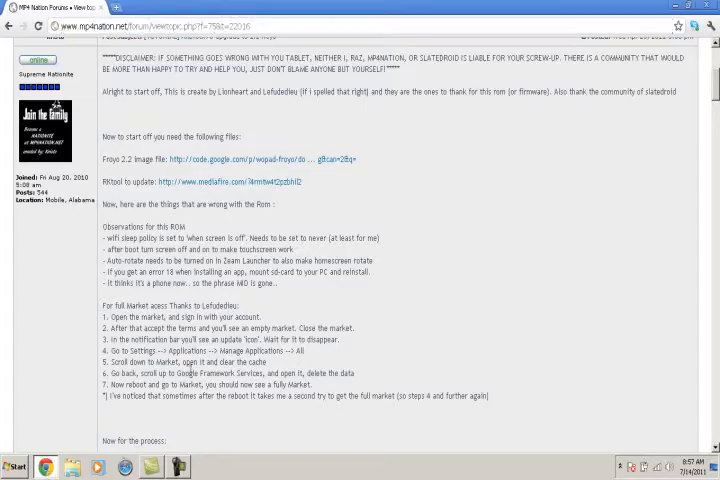
- Skip the Windows Update driver search for the unidentified device, confirm, and close the notice
scroll(up, 3)
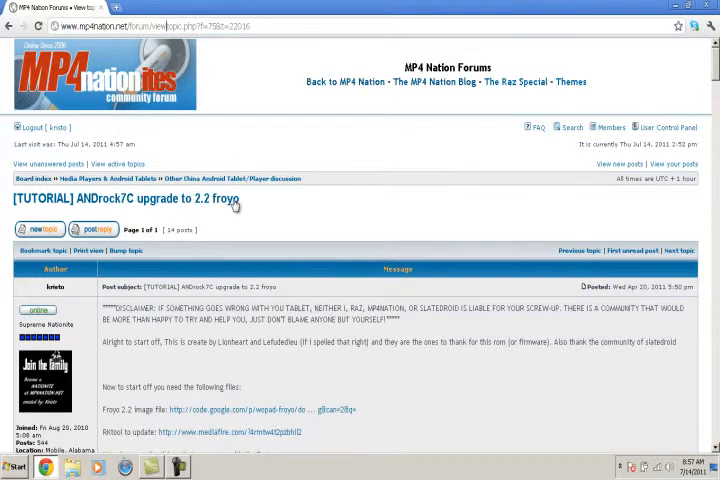
scroll(down, 3)
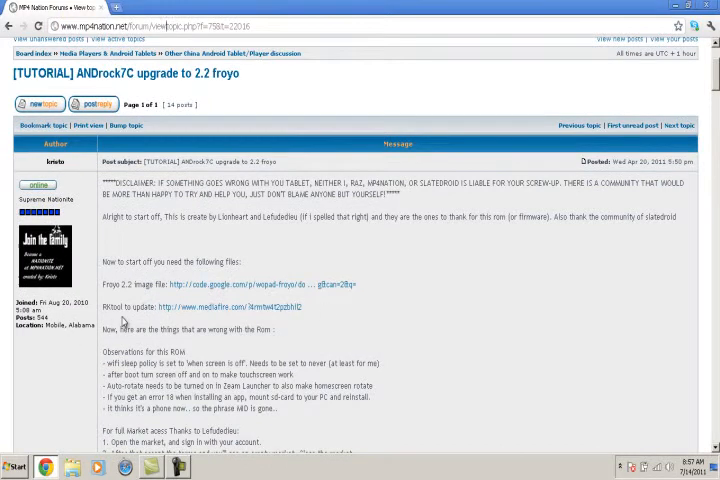
scroll(down, 3)
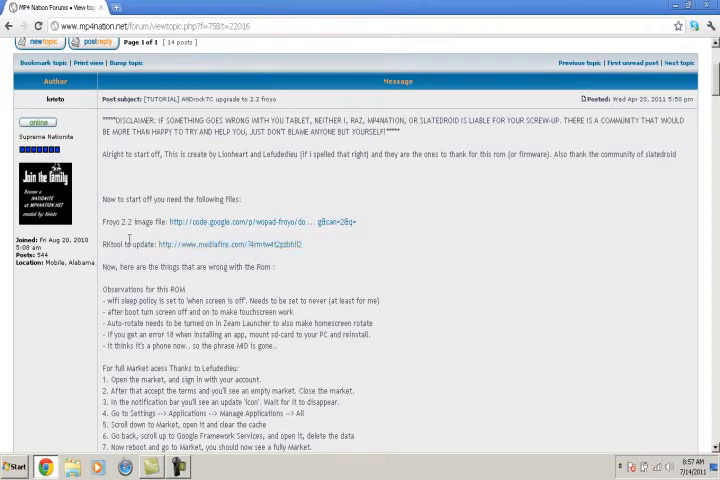
mouse_move(330, 202)
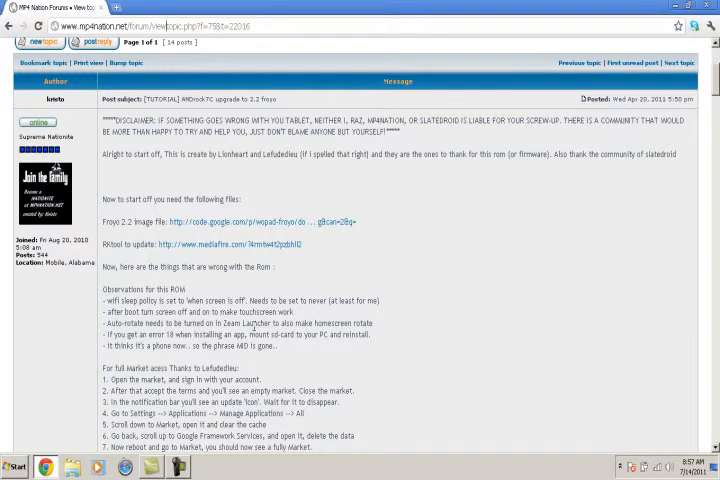
scroll(up, 3)
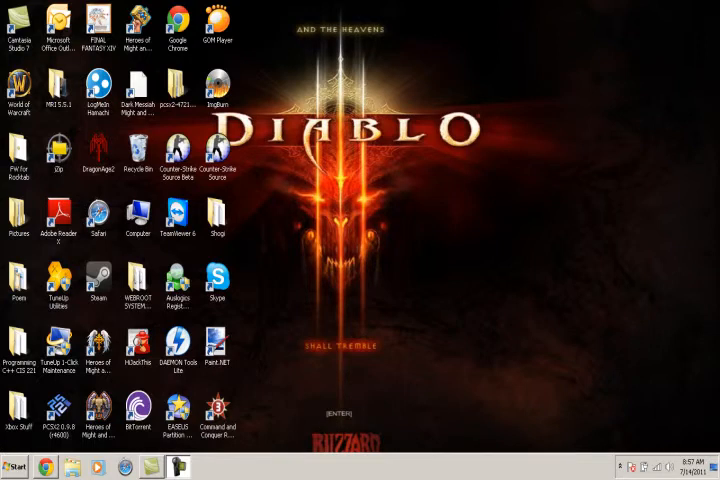
mouse_move(266, 430)
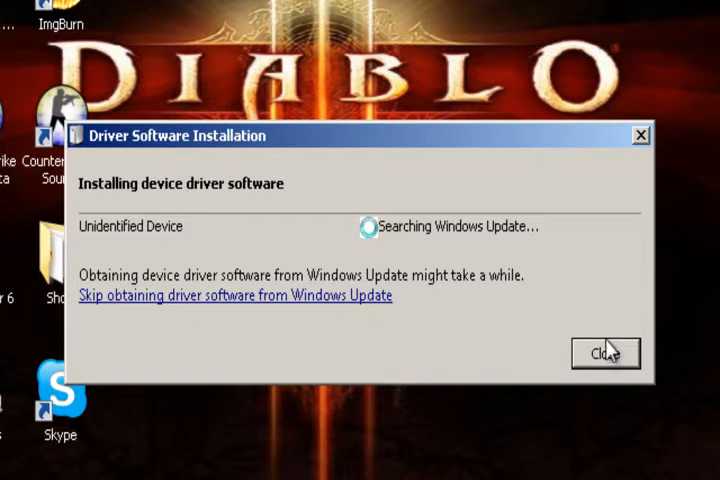
click(234, 295)
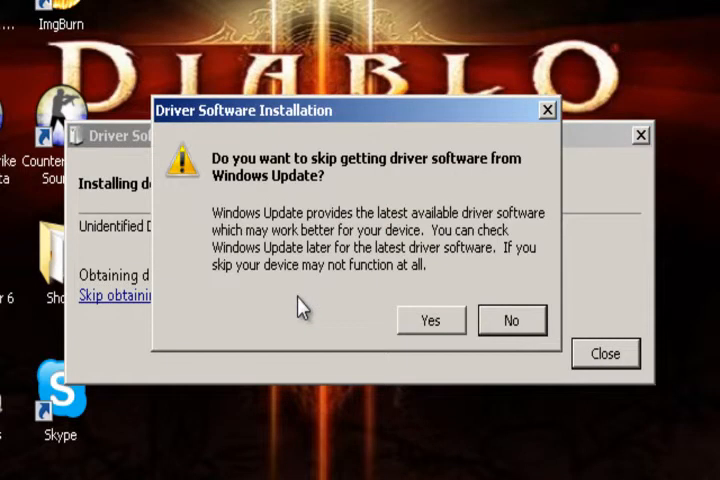
click(430, 320)
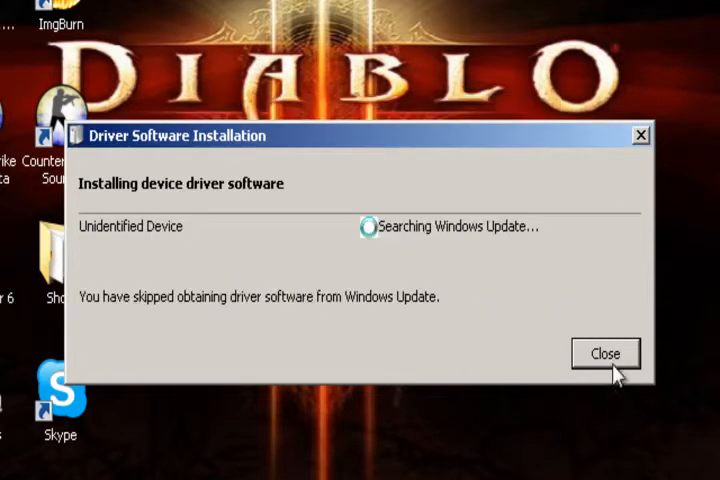
click(604, 354)
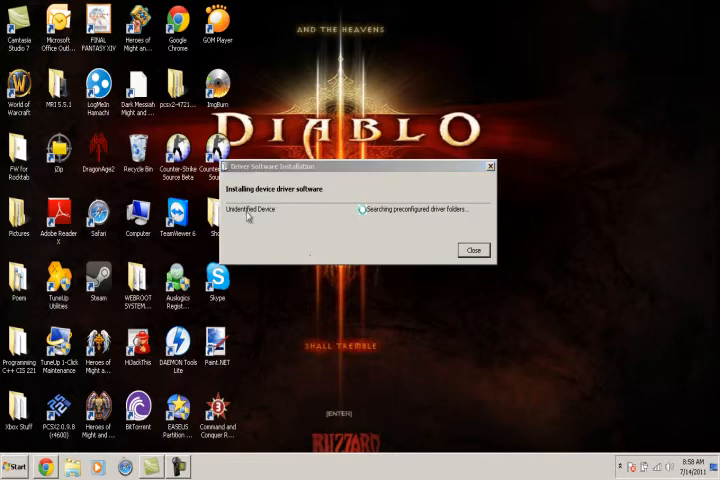
click(473, 250)
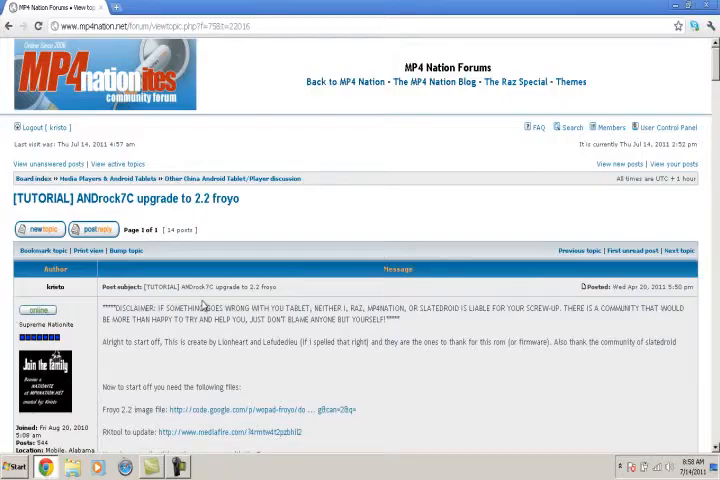
scroll(down, 3)
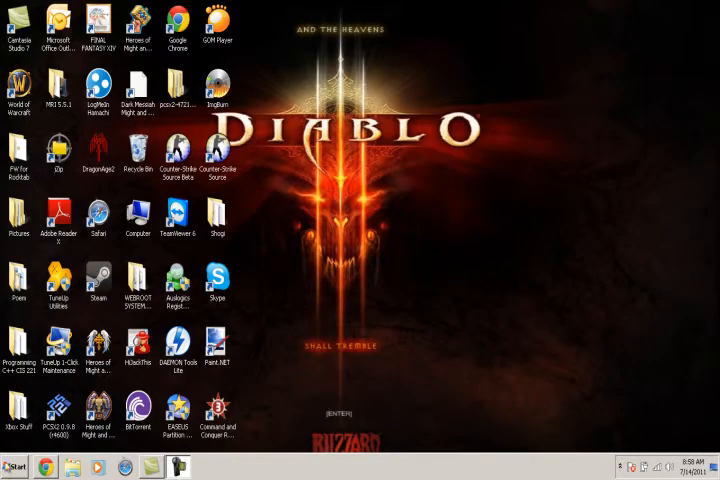
- Choose Manage on Computer in the Start menu to open Computer Management
click(16, 465)
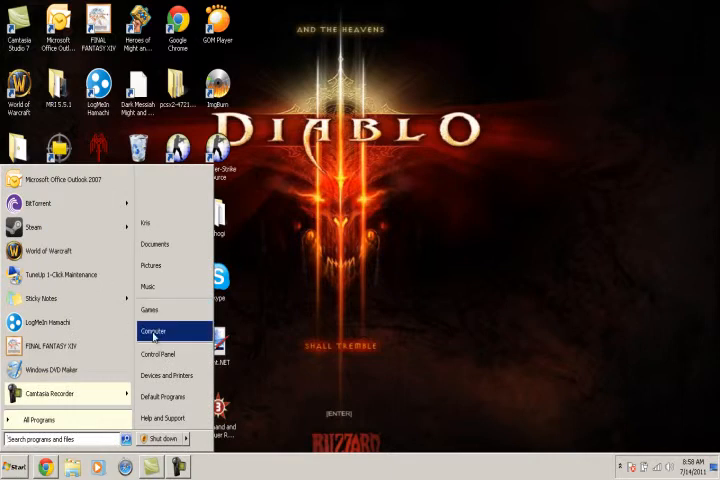
mouse_move(305, 364)
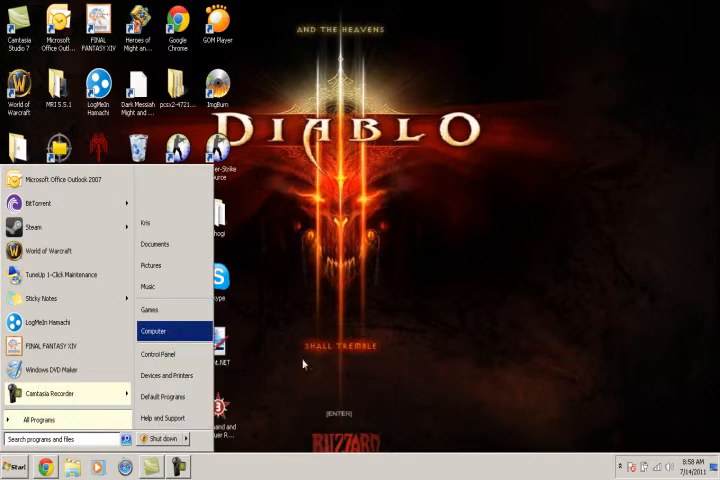
click(345, 365)
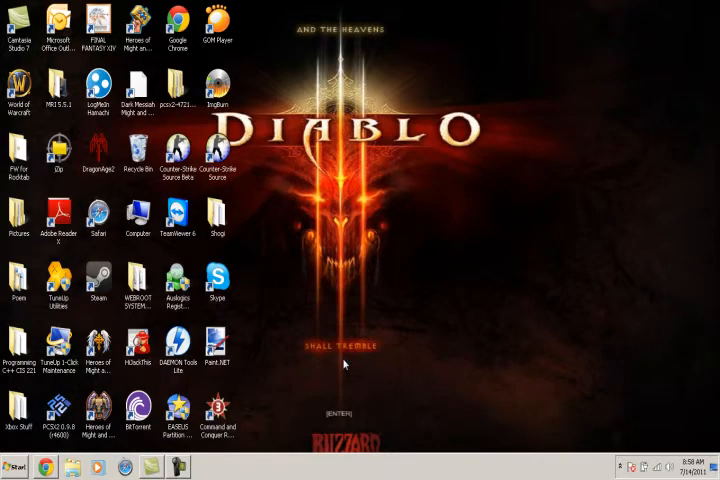
mouse_move(440, 388)
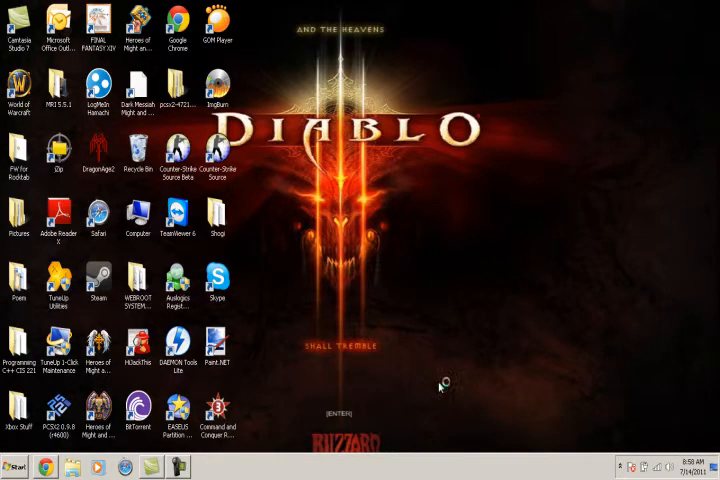
mouse_move(400, 297)
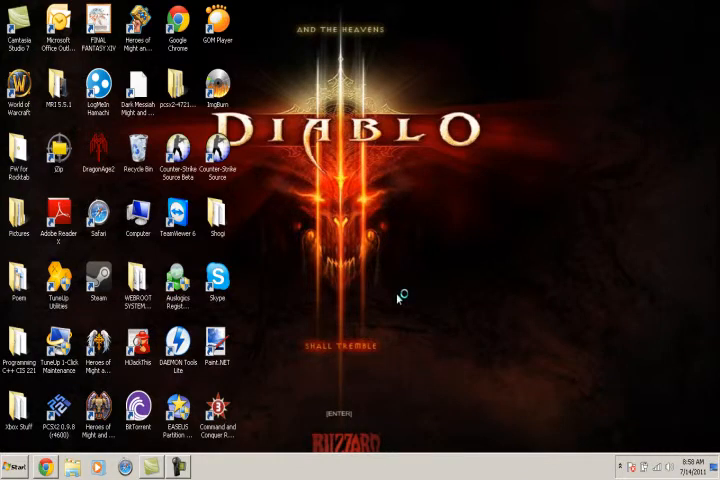
mouse_move(398, 299)
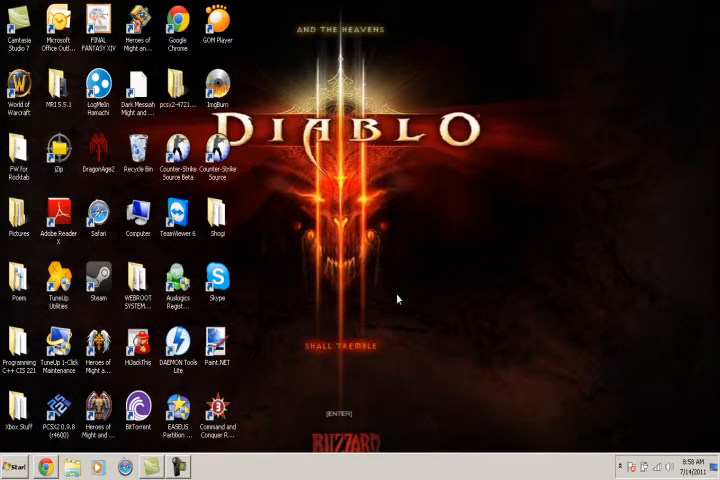
mouse_move(350, 327)
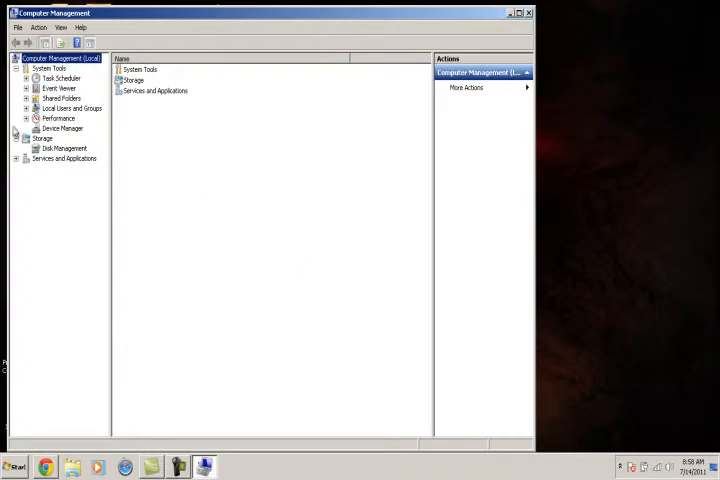
- In Device Manager, start Update Driver Software for Unknown device under Other devices
click(61, 128)
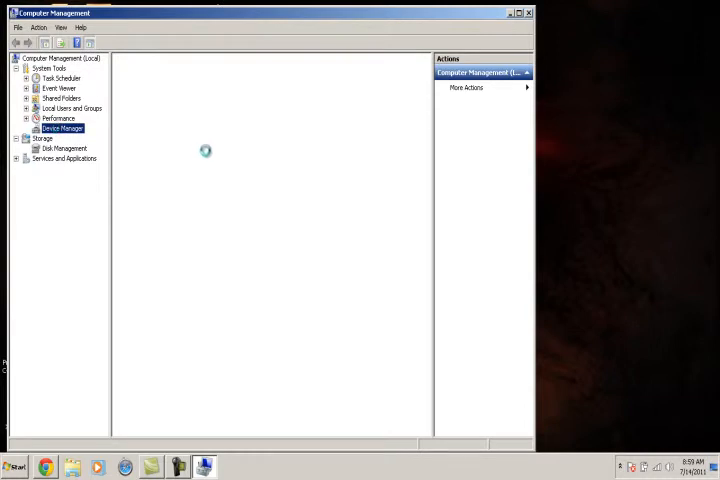
click(60, 128)
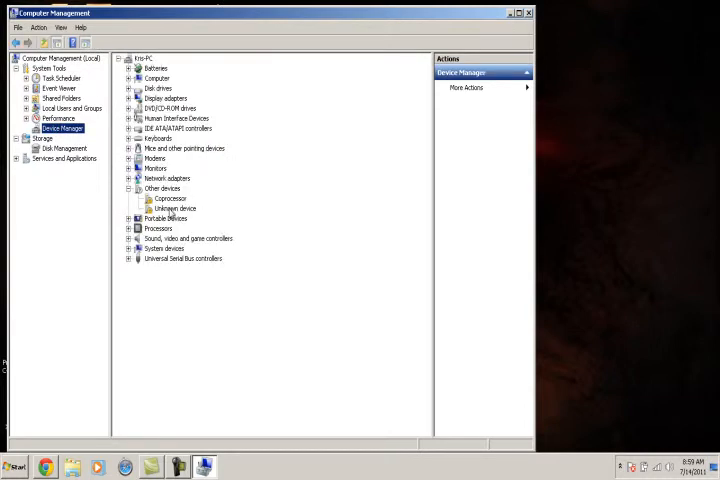
right_click(170, 208)
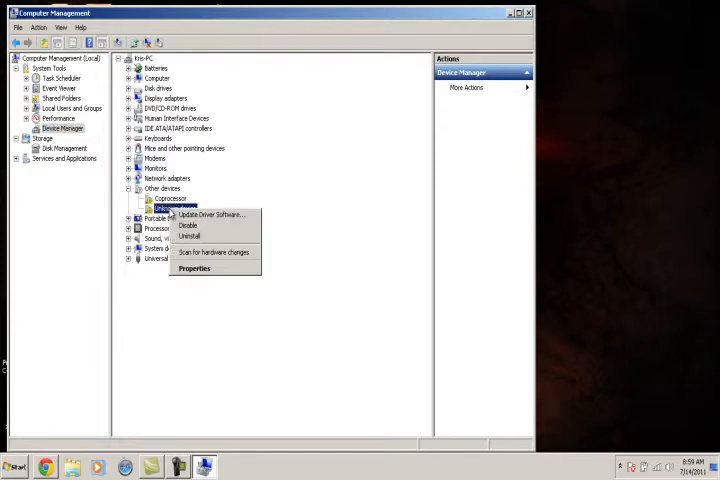
click(206, 214)
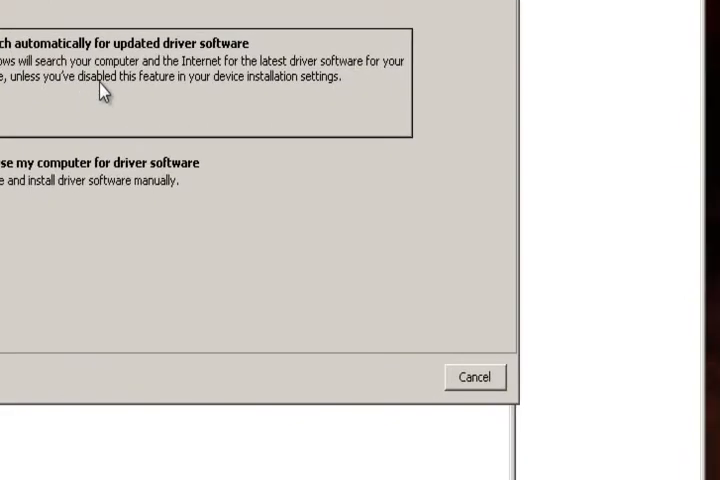
- Browse to the 281xDriver\x86\win7 folder as the driver location and start the search
click(100, 162)
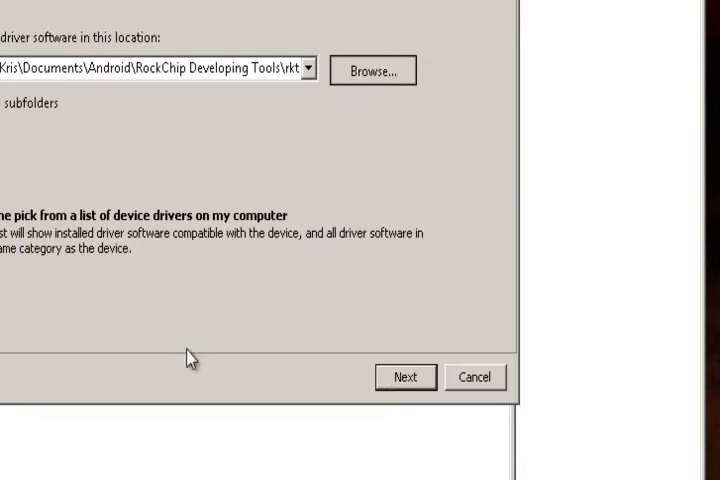
click(371, 70)
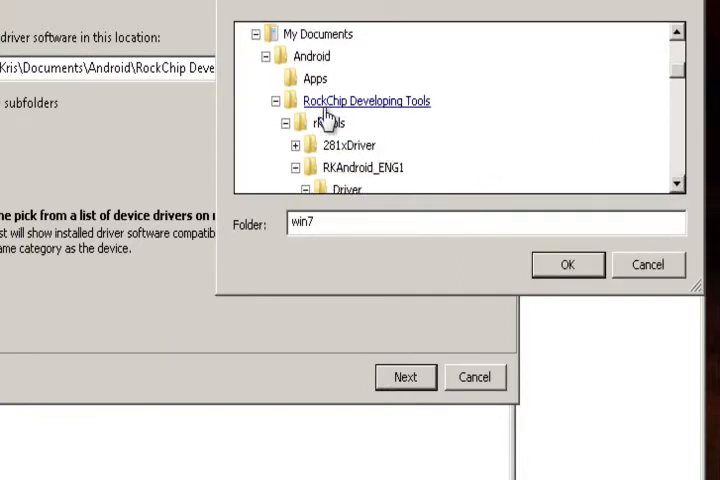
click(327, 123)
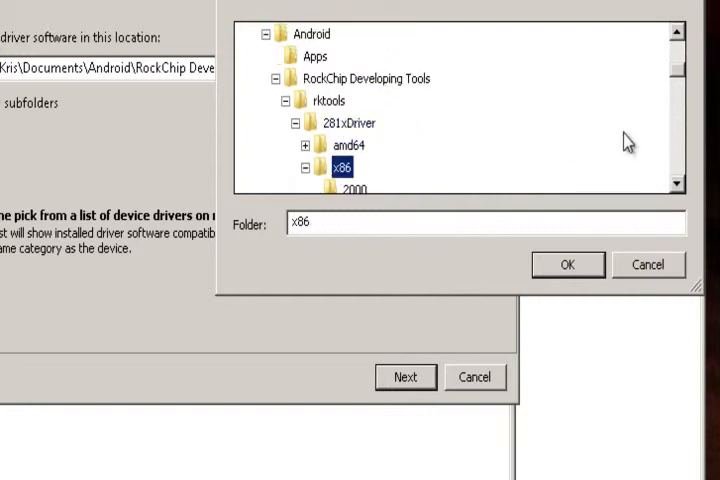
scroll(down, 3)
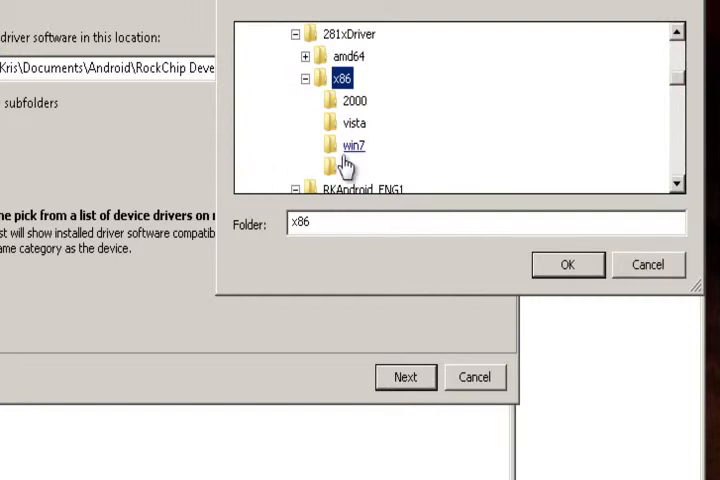
click(567, 264)
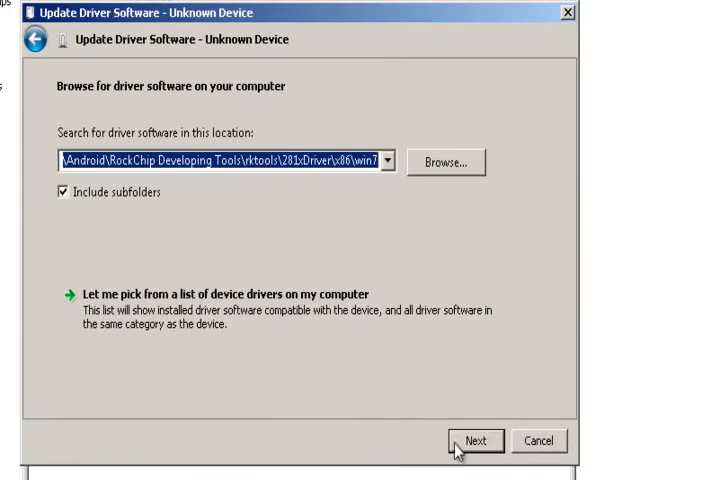
click(475, 440)
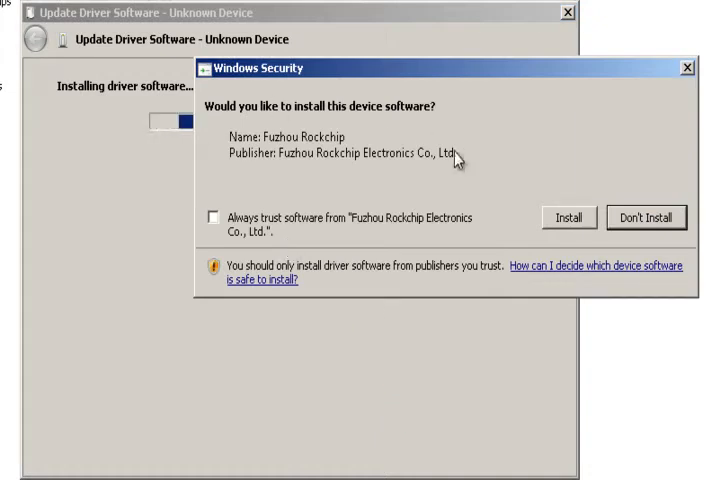
click(568, 217)
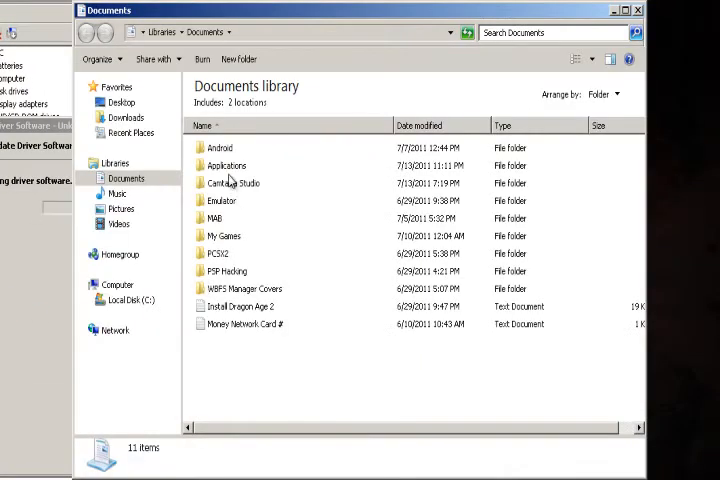
- Browse Android > RockChip Developing Tools > rktools and close the RK281X driver success notice
double_click(217, 147)
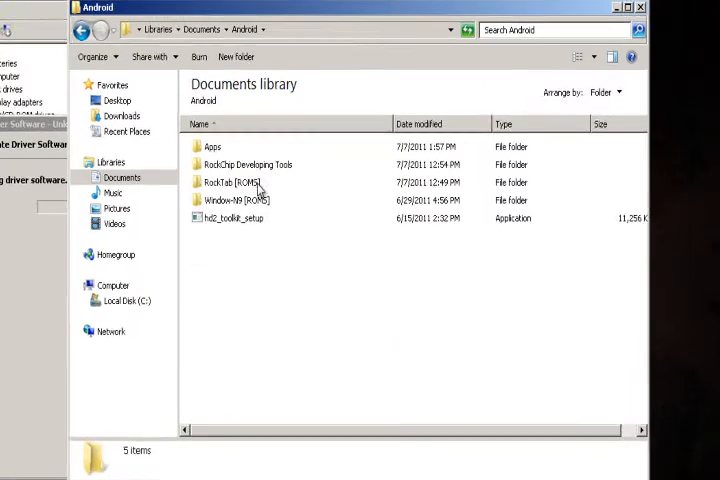
double_click(249, 164)
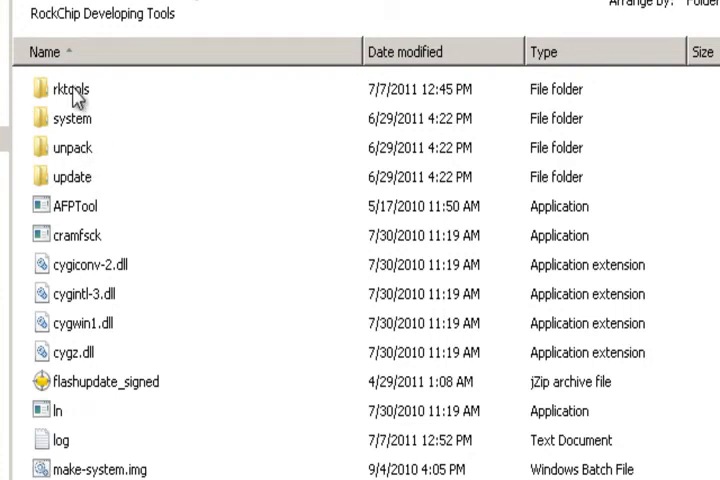
double_click(60, 89)
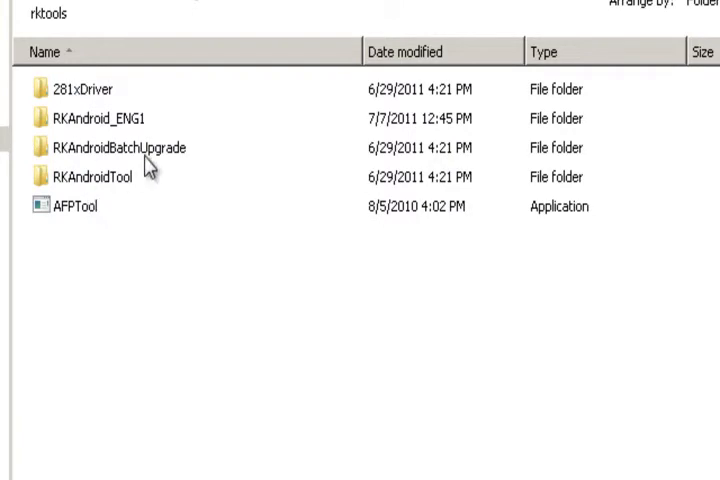
mouse_move(108, 196)
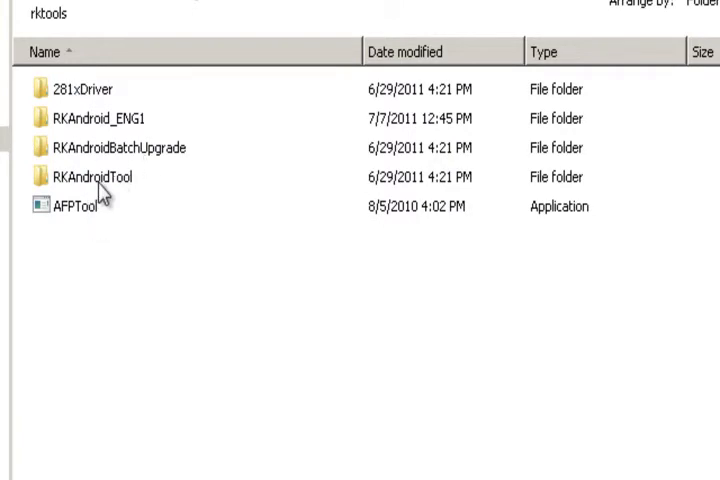
double_click(97, 177)
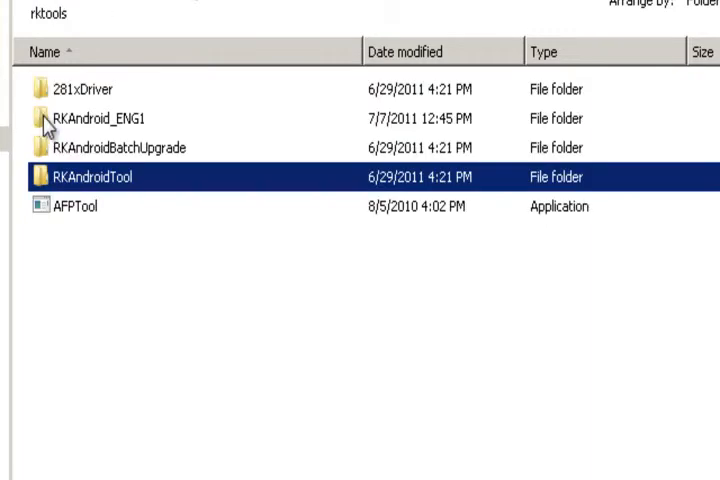
double_click(103, 118)
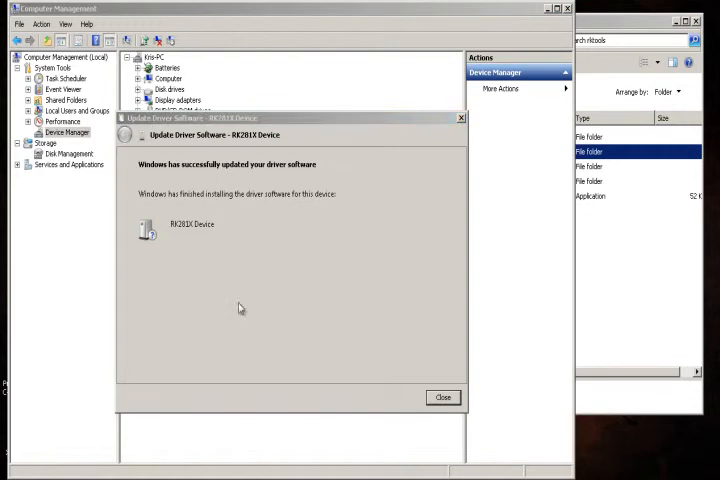
click(442, 397)
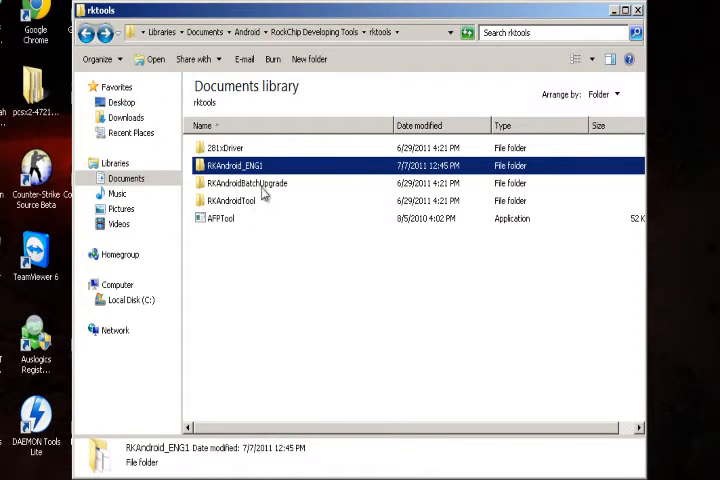
- Run RKAndroidBatchUpgrade.exe from the RKAndroidBatchUpgrade folder
double_click(247, 183)
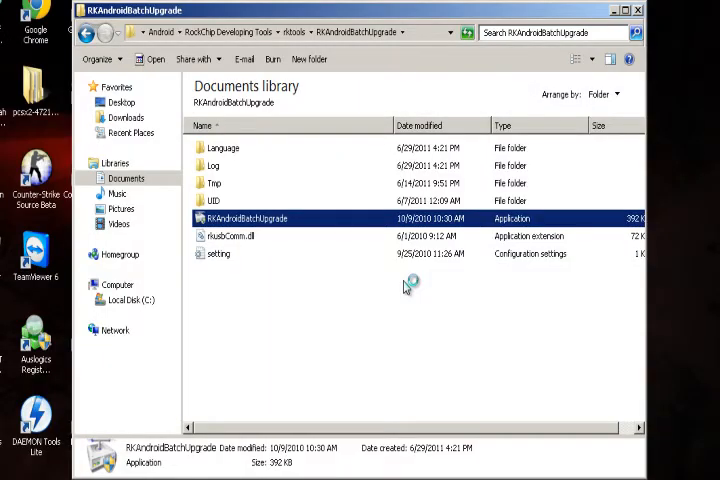
double_click(247, 218)
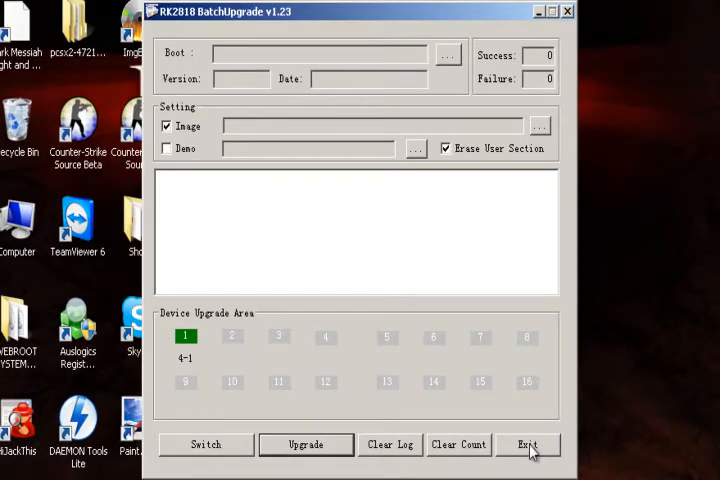
mouse_move(506, 410)
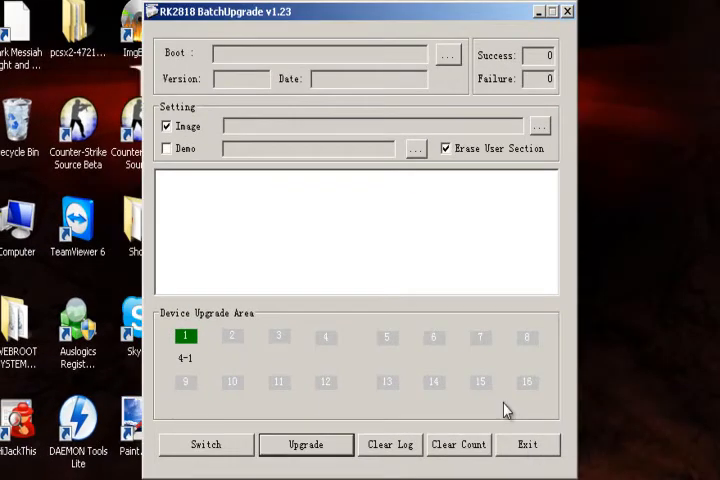
mouse_move(228, 366)
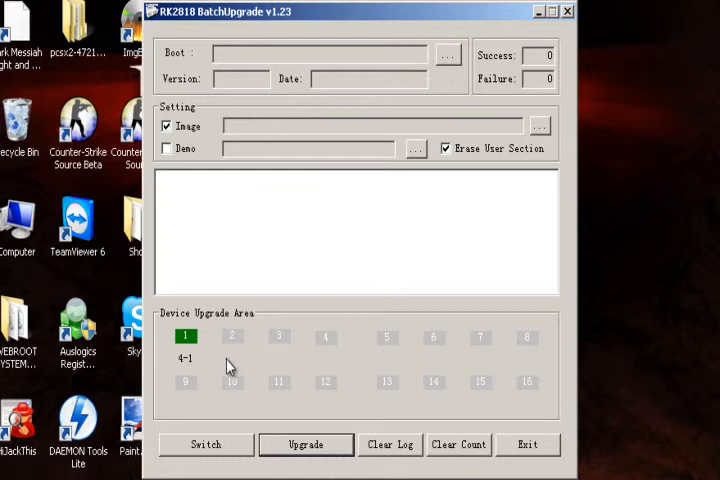
mouse_move(188, 350)
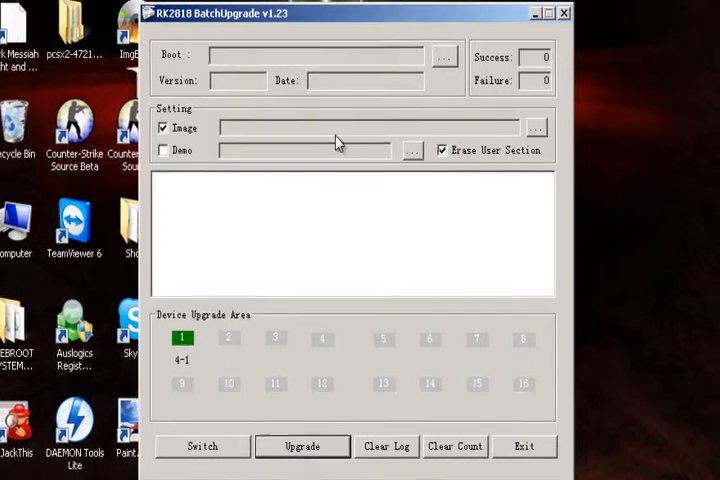
drag(340, 13, 120, 98)
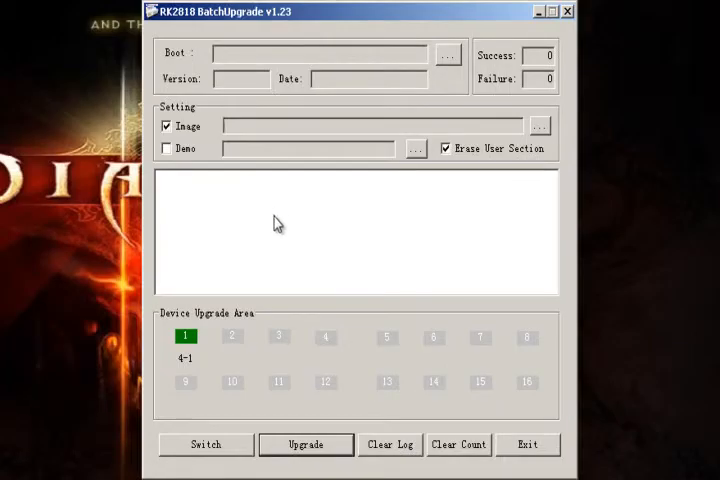
mouse_move(318, 246)
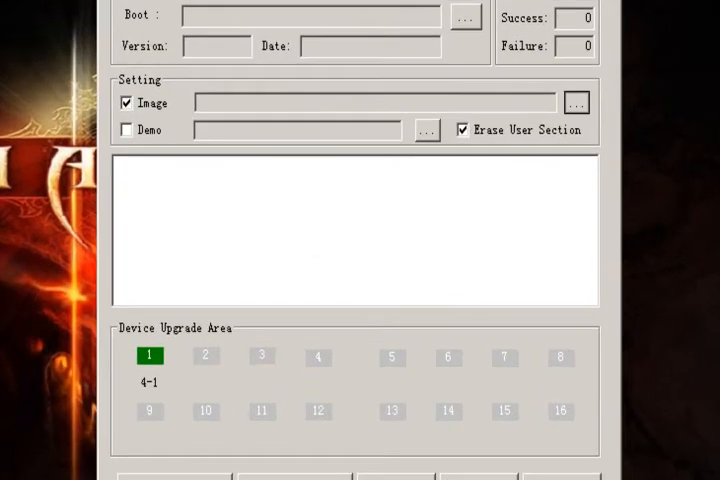
- Browse Android > Window-N9 [ROMS] and pick the N9-Froyo-2011-06-09-rooted-english image
click(577, 102)
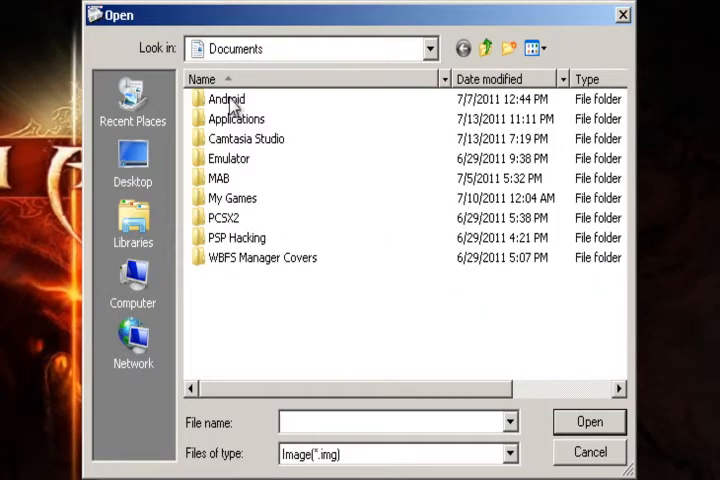
double_click(225, 99)
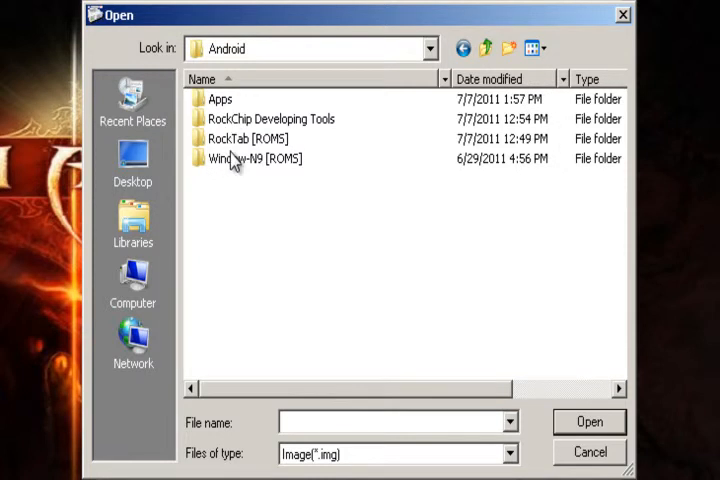
double_click(249, 158)
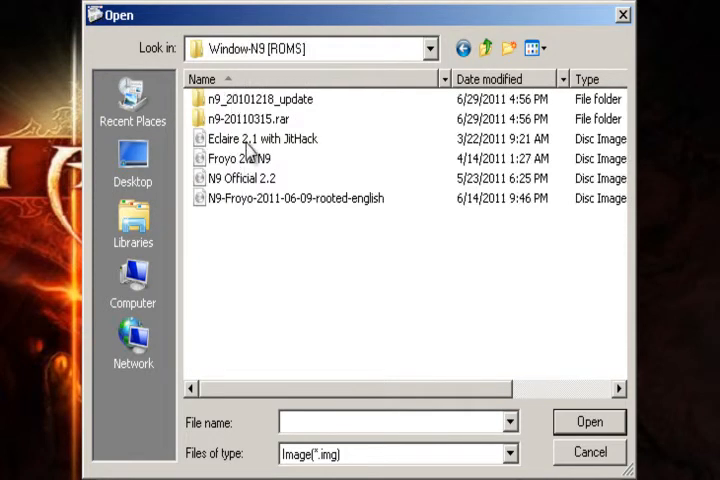
mouse_move(245, 213)
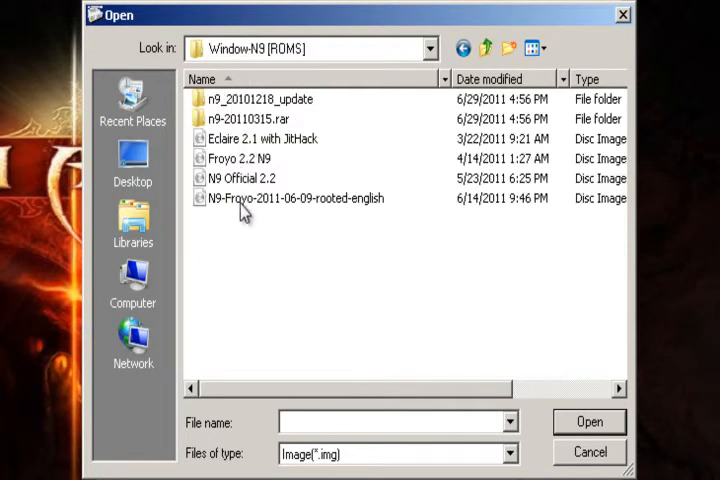
click(293, 198)
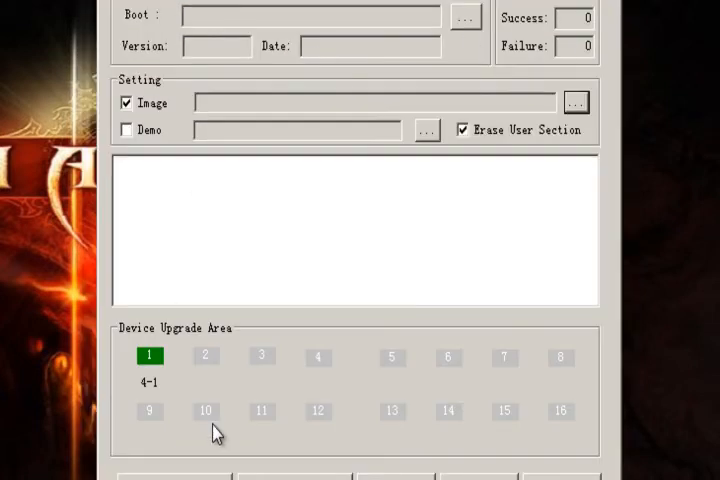
- Close the RK2818 BatchUpgrade window to return to the desktop
click(375, 102)
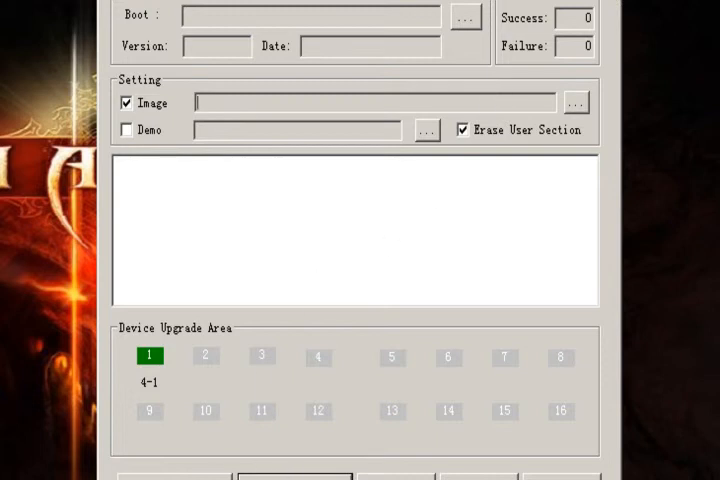
mouse_move(280, 404)
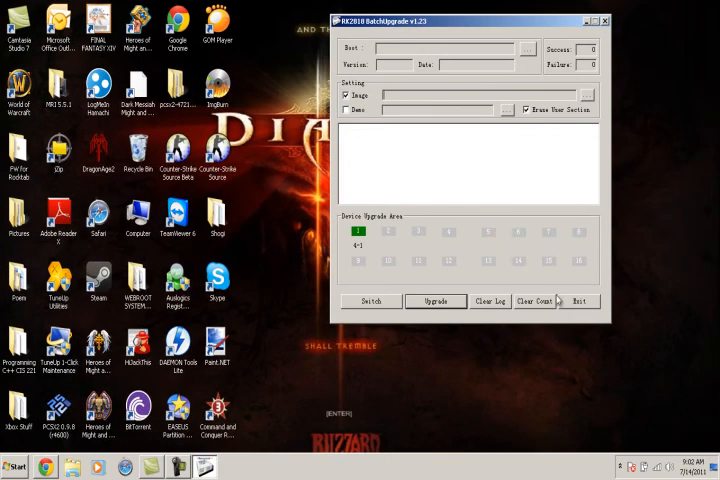
click(605, 20)
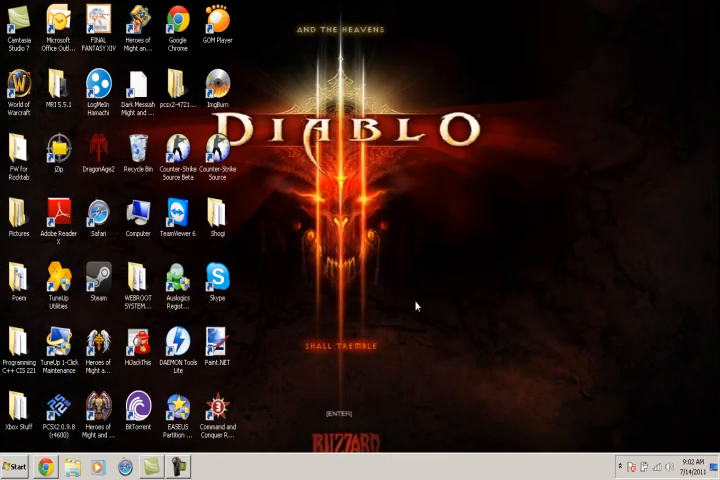